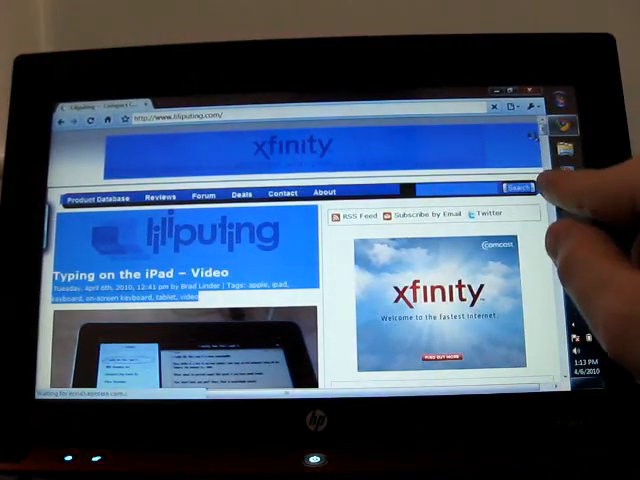
# Swipe the Liliputing page in Chrome down into the article text
pyautogui.scroll(-3)
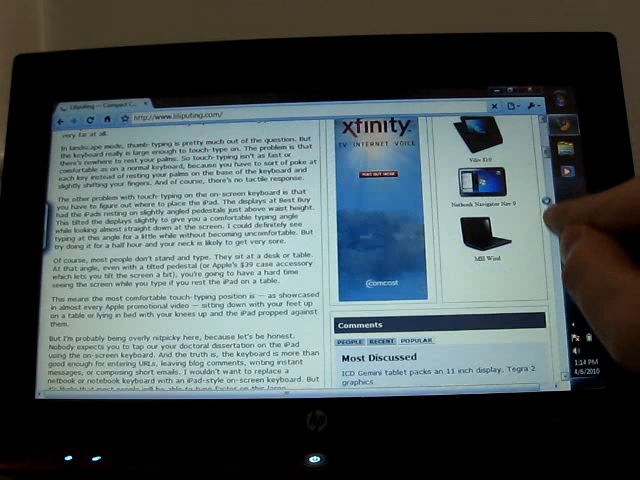
pyautogui.scroll(-3)
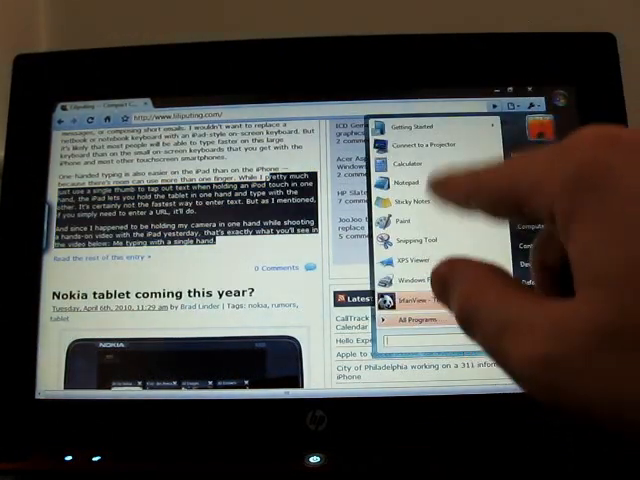
pyautogui.write('internet')
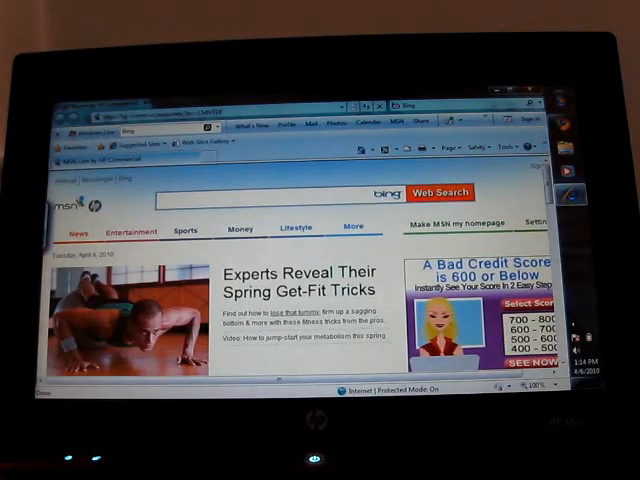
# Swipe down through the MSN page in Internet Explorer
pyautogui.scroll(-3)
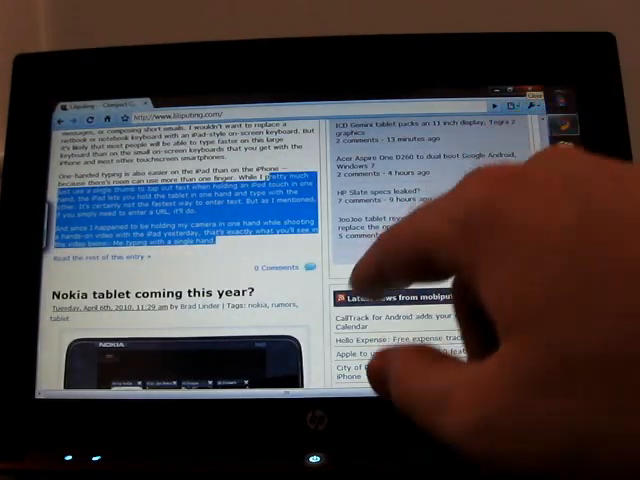
pyautogui.scroll(-3)
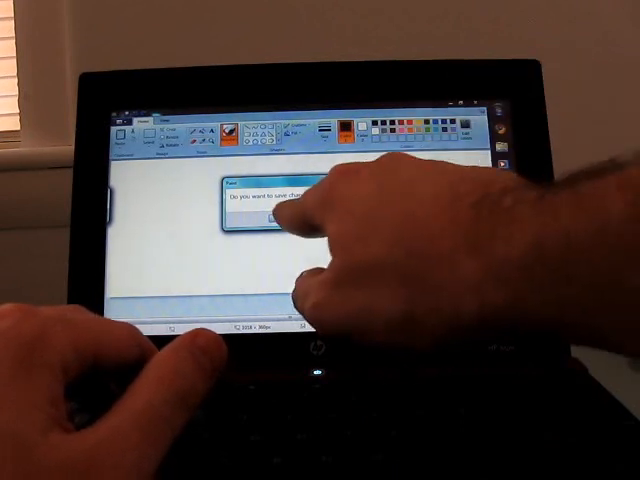
# Discard the two-finger drawing with Don't Save, closing Paint to the desktop
pyautogui.click(276, 218)
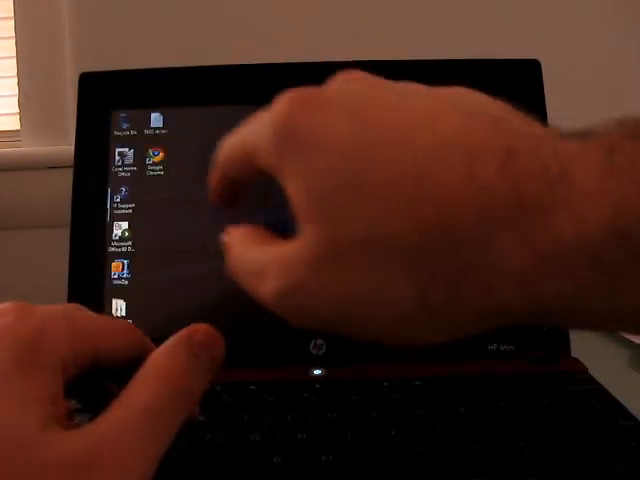